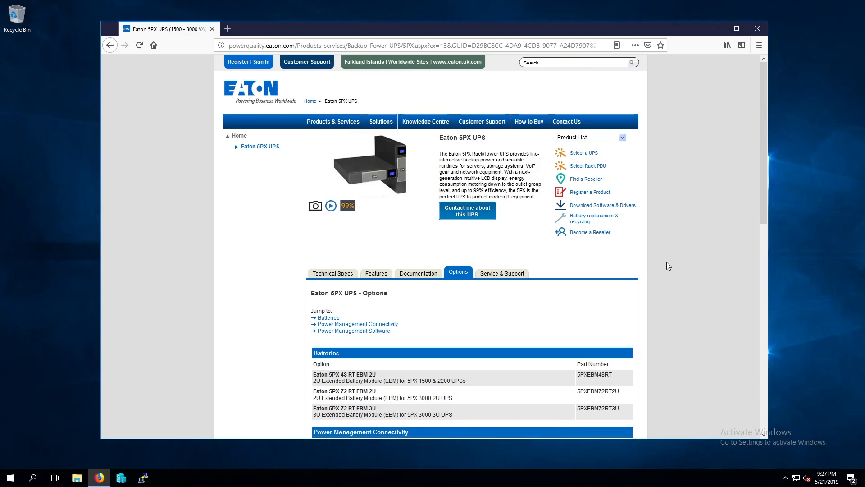
mouse_move(467, 145)
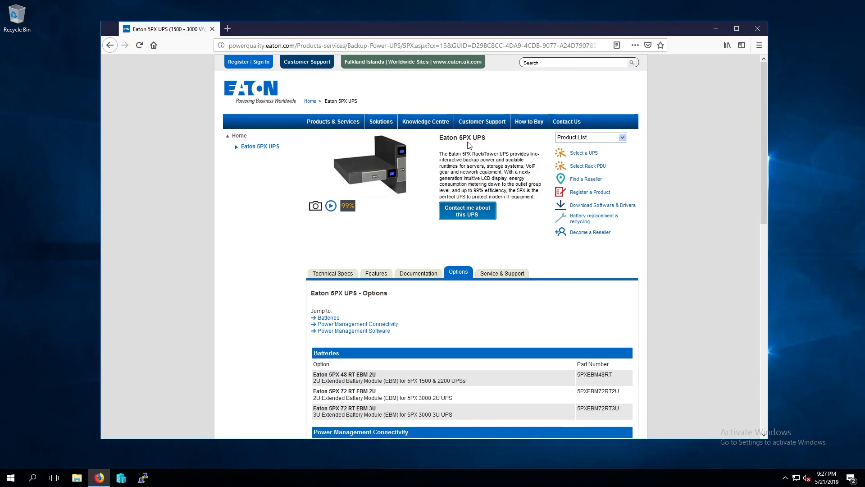
mouse_move(471, 288)
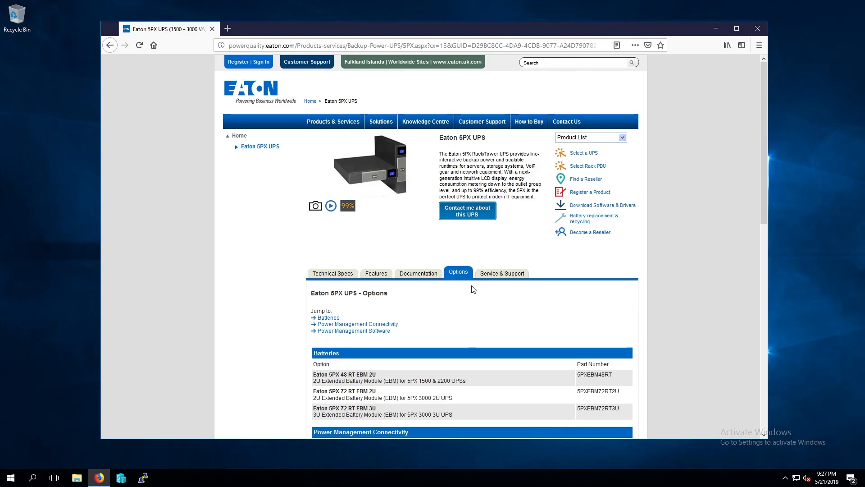
mouse_move(470, 299)
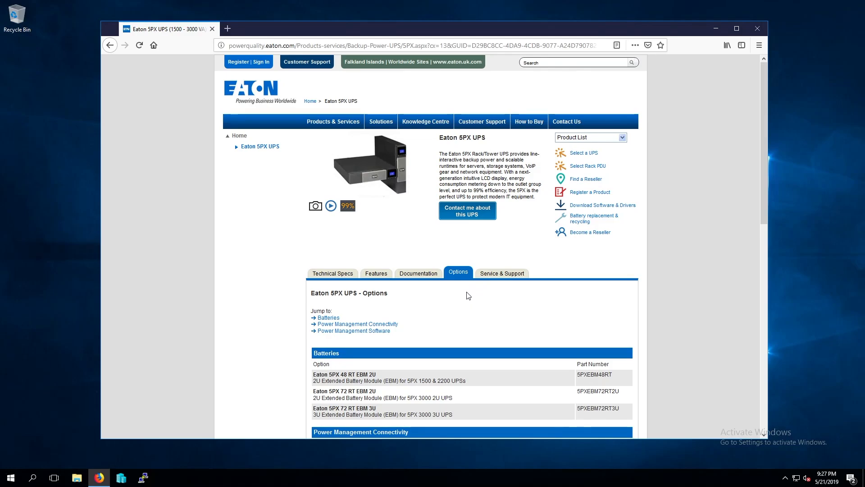
mouse_move(386, 193)
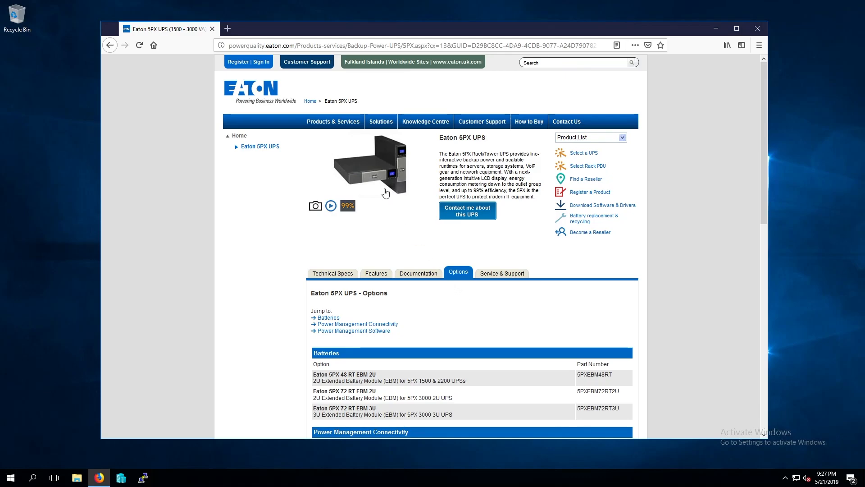
mouse_move(414, 323)
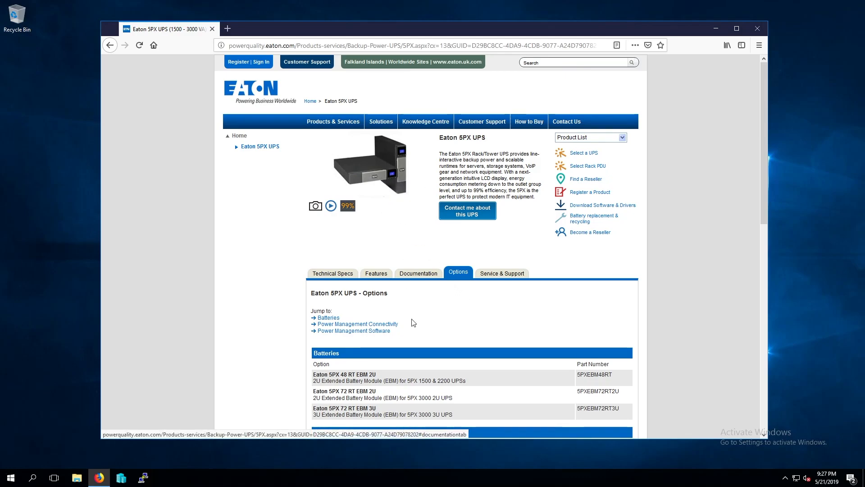
mouse_move(381, 335)
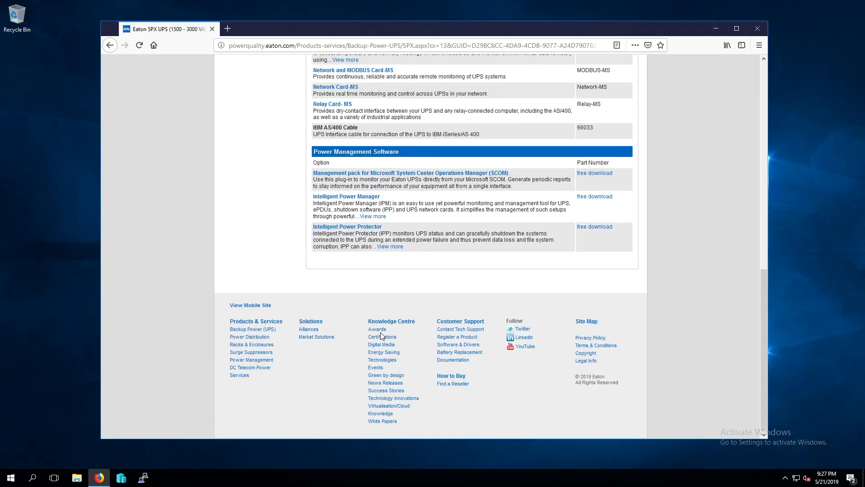
mouse_move(706, 254)
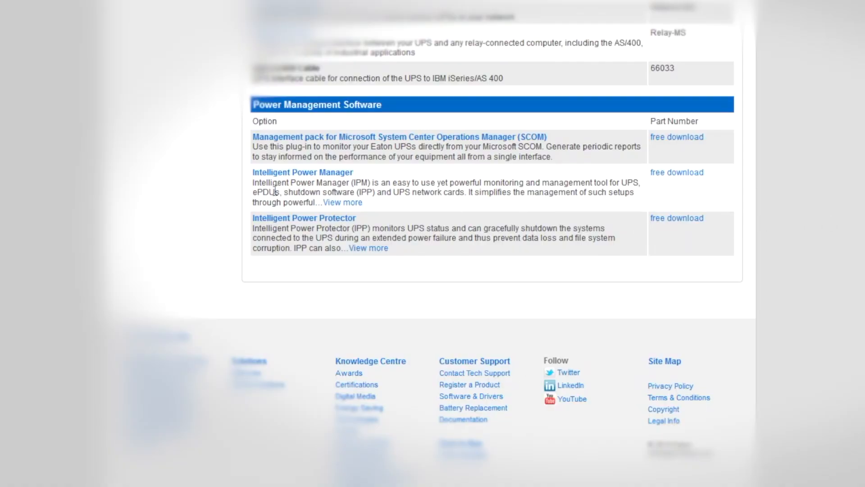
mouse_move(675, 172)
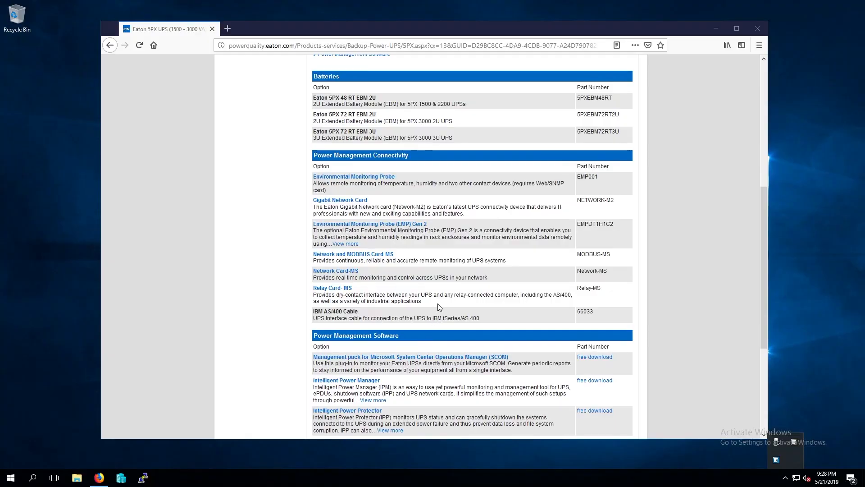
Step: Scroll the Eaton 5PX Options section down to the Power Management Software table
scroll(down, 3)
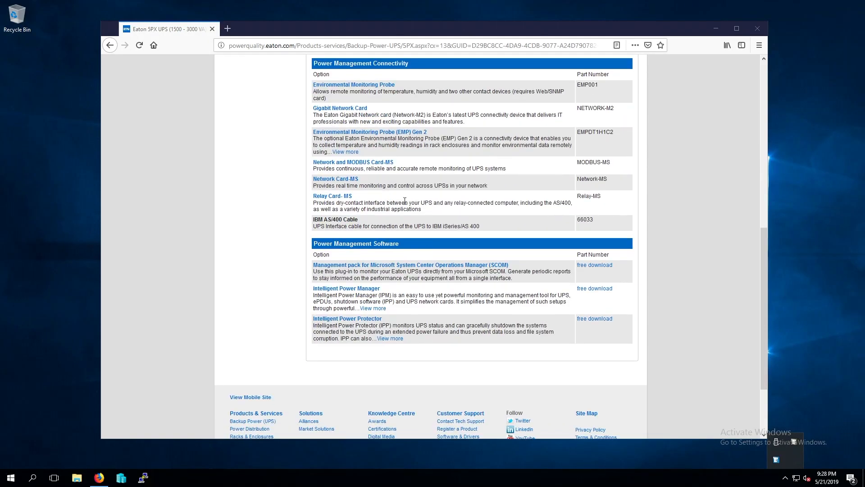
mouse_move(265, 106)
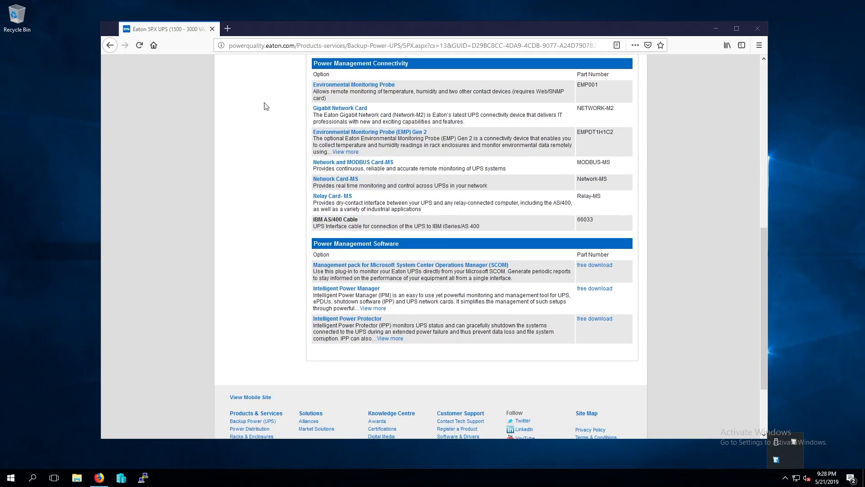
mouse_move(260, 130)
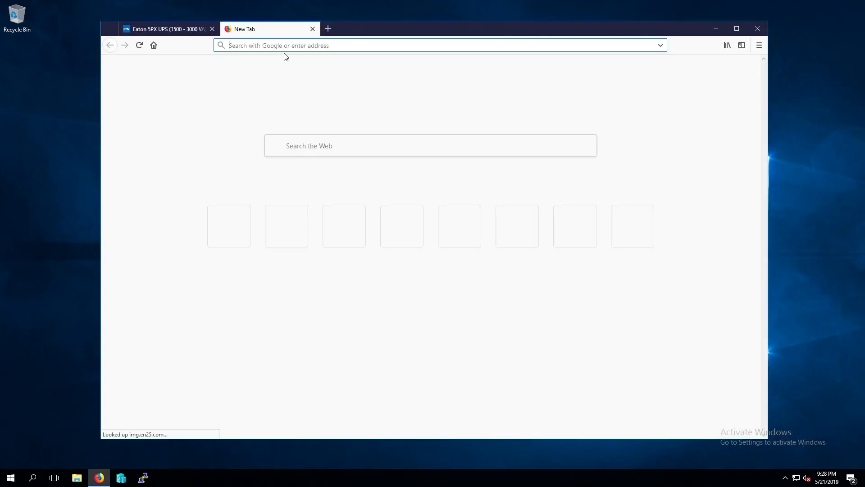
text(https://127)
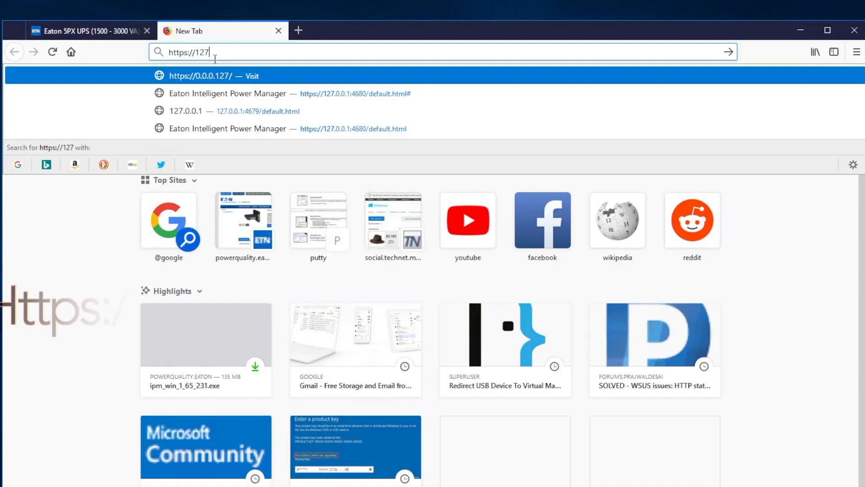
text(.0)
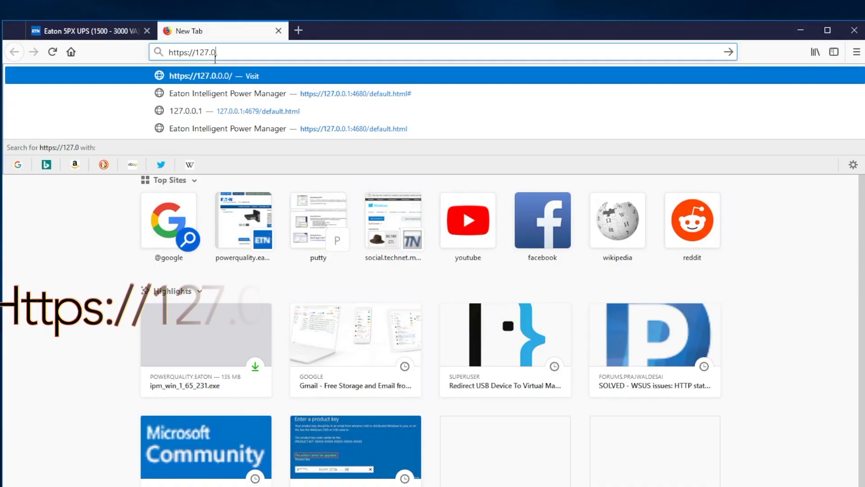
text(0.1)
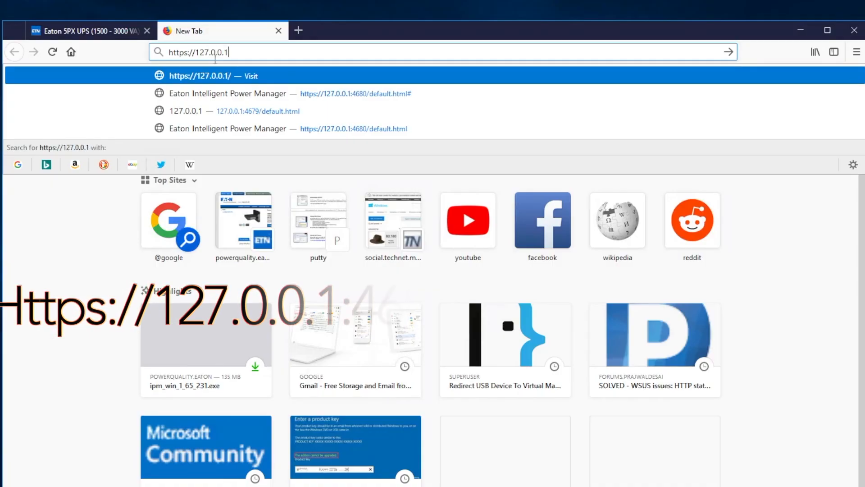
mouse_move(288, 102)
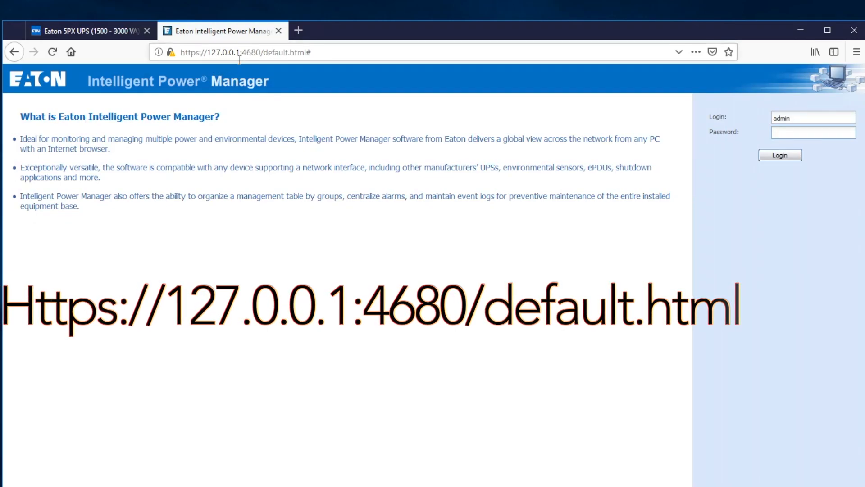
mouse_move(264, 66)
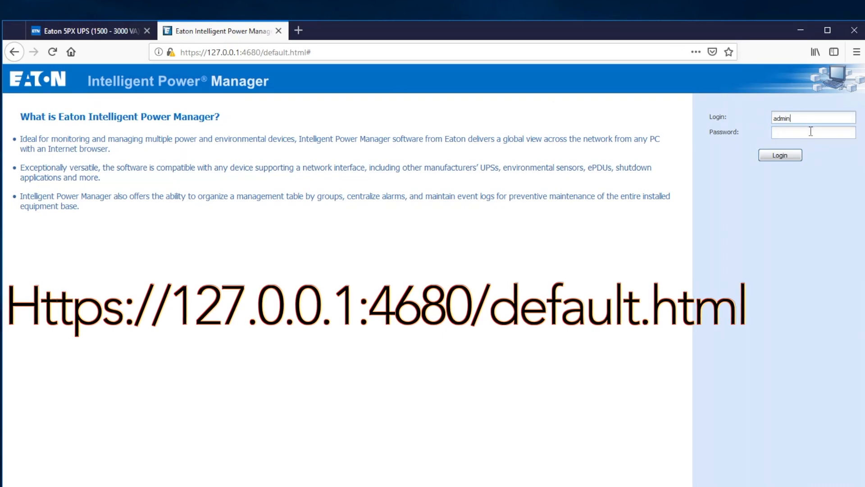
text(admin)
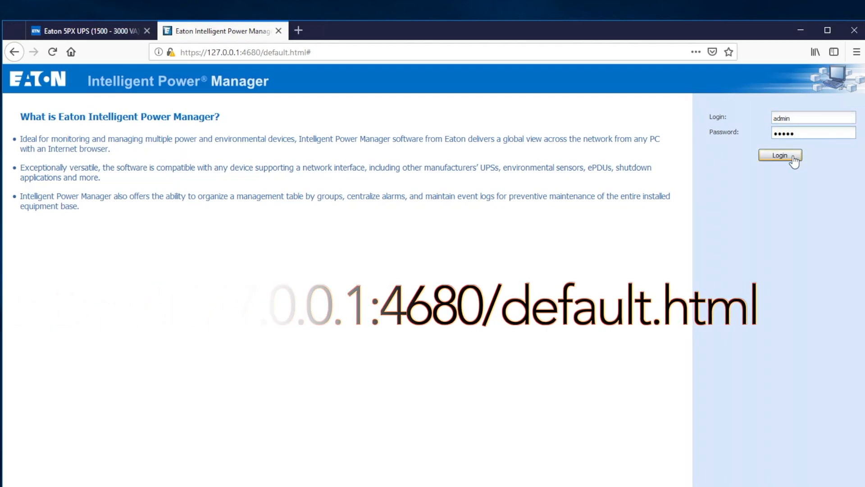
click(779, 155)
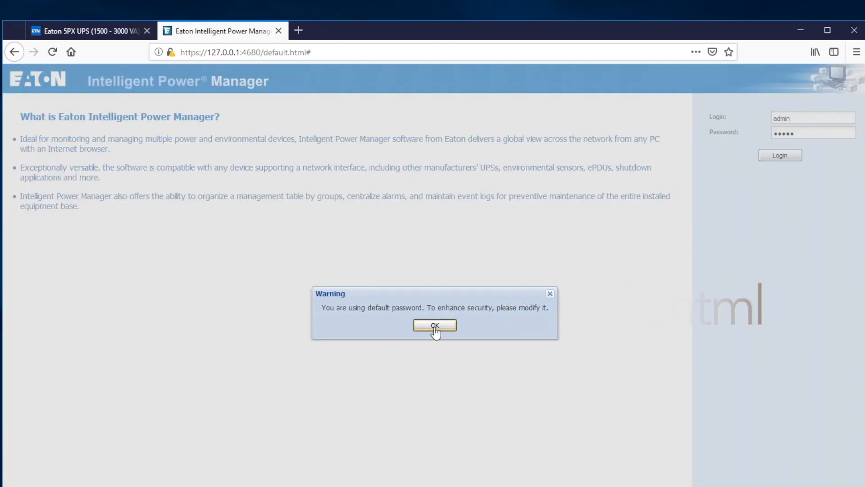
click(434, 325)
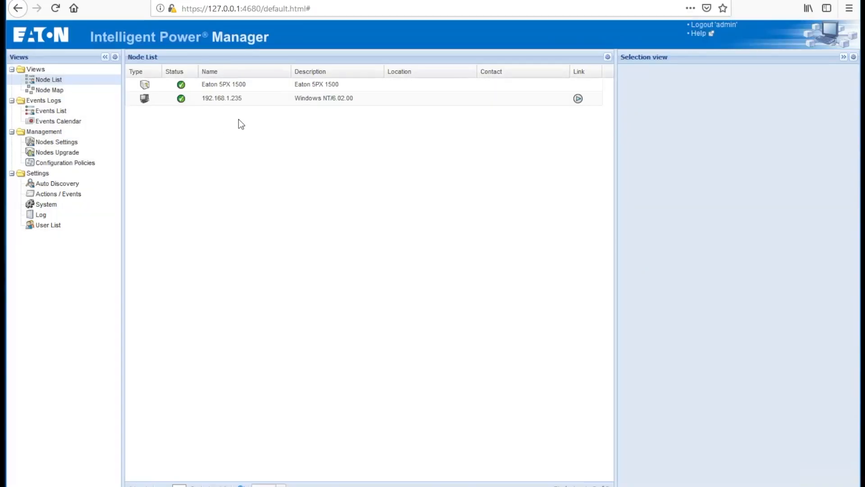
mouse_move(219, 128)
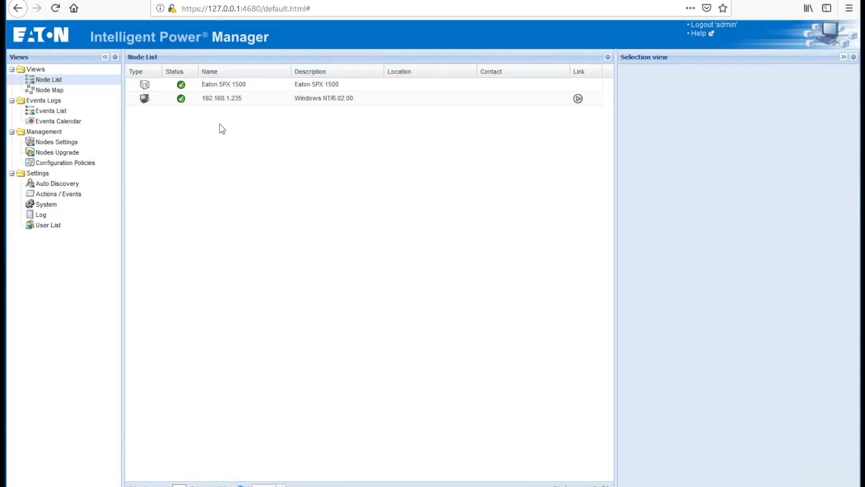
mouse_move(46, 204)
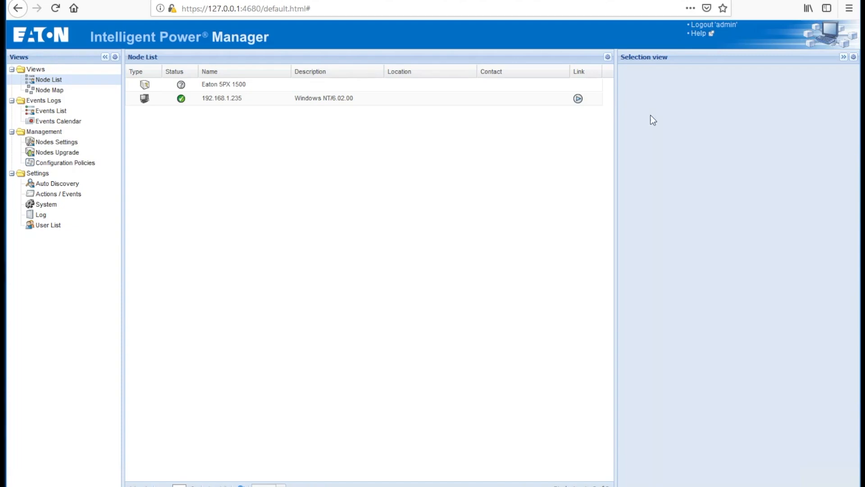
mouse_move(50, 110)
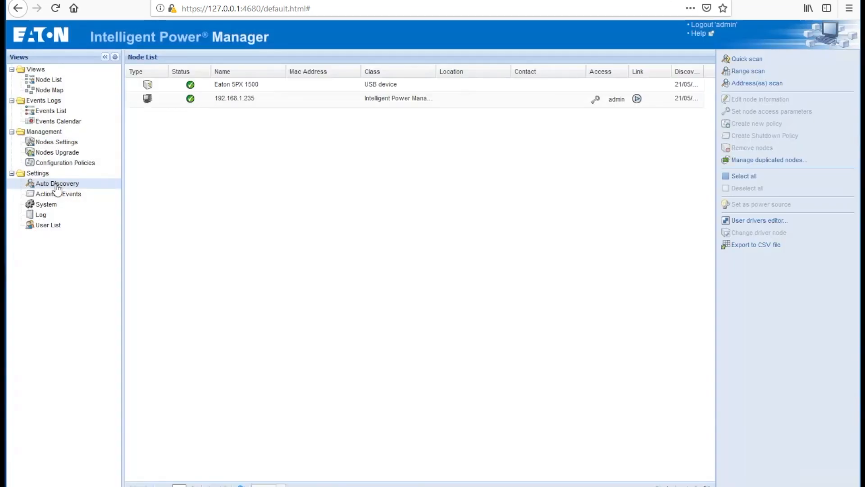
mouse_move(746, 60)
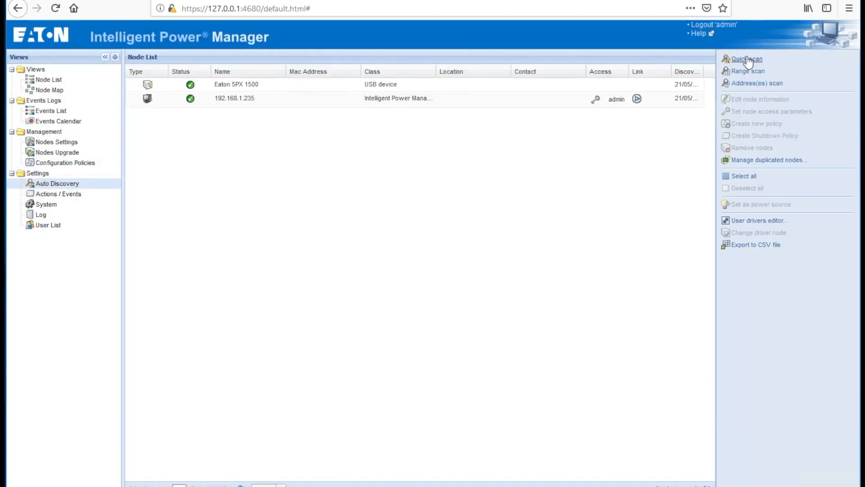
Step: Run a quick scan in Auto Discovery so the 192.168.1.203 node joins the list
click(746, 59)
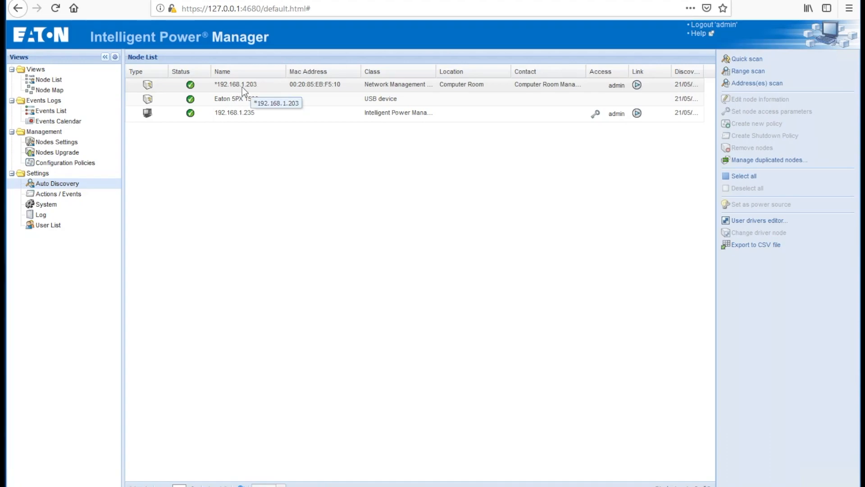
mouse_move(268, 93)
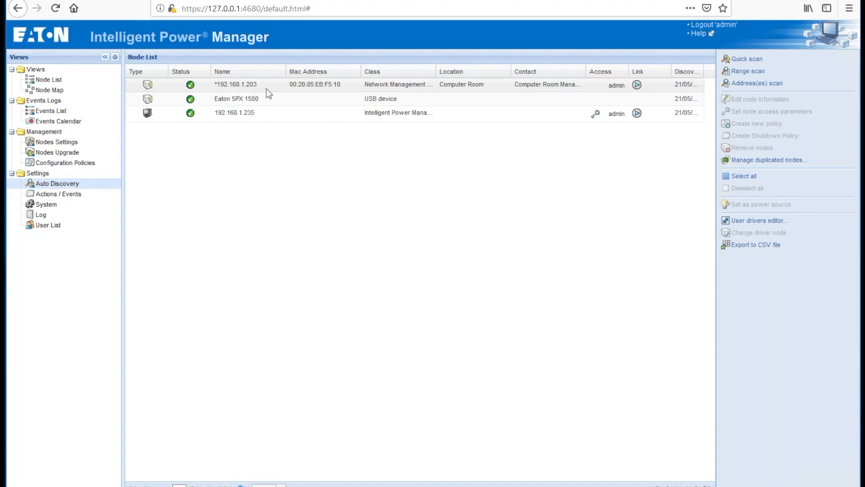
mouse_move(260, 91)
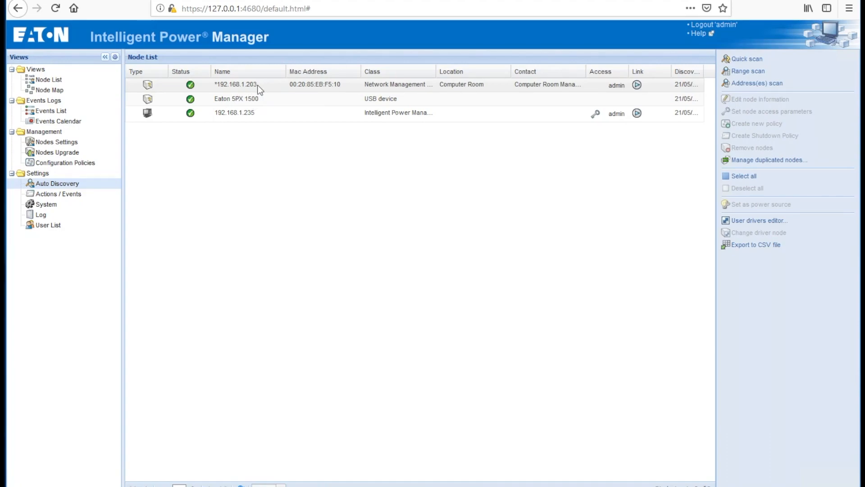
Step: Review the scan settings (automatic, XML, SNMPv1 public) and cancel without changes
click(46, 204)
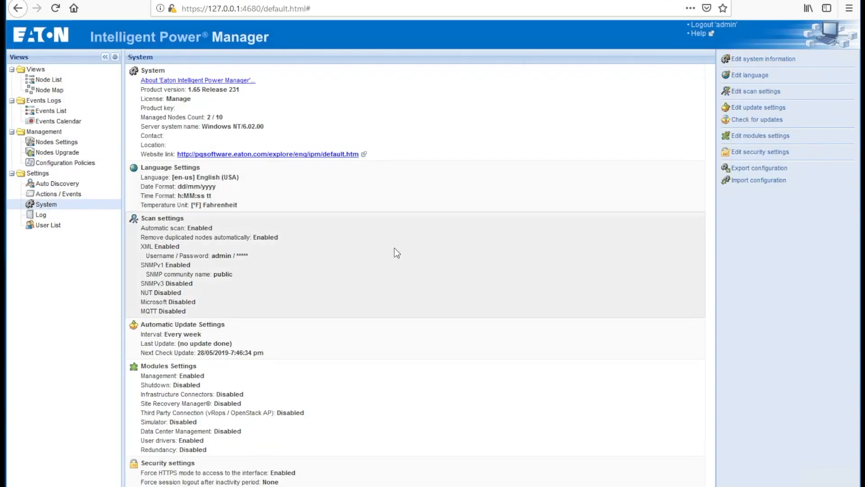
click(753, 91)
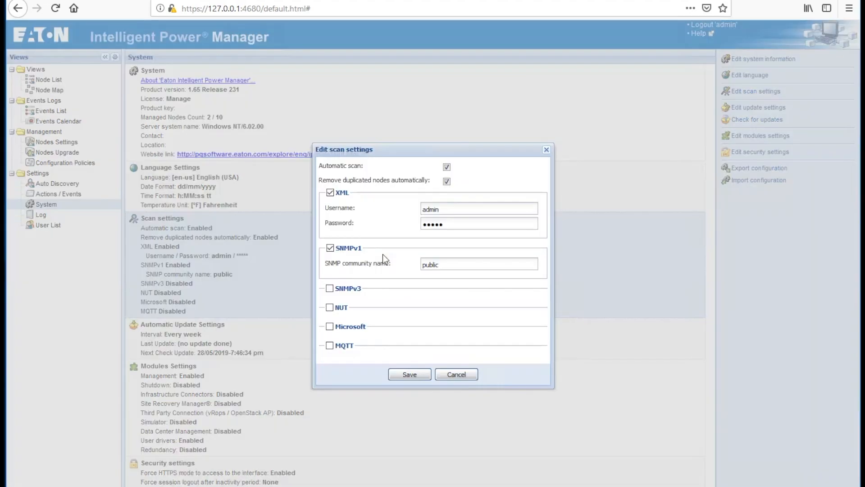
mouse_move(458, 292)
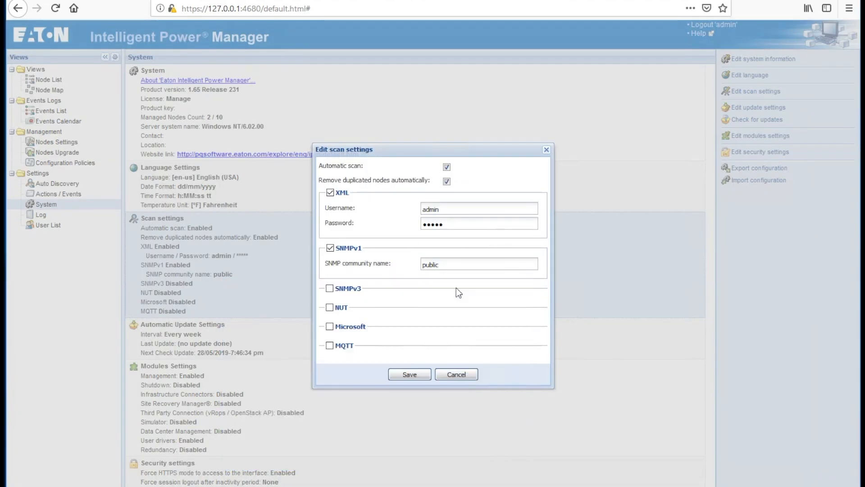
mouse_move(184, 227)
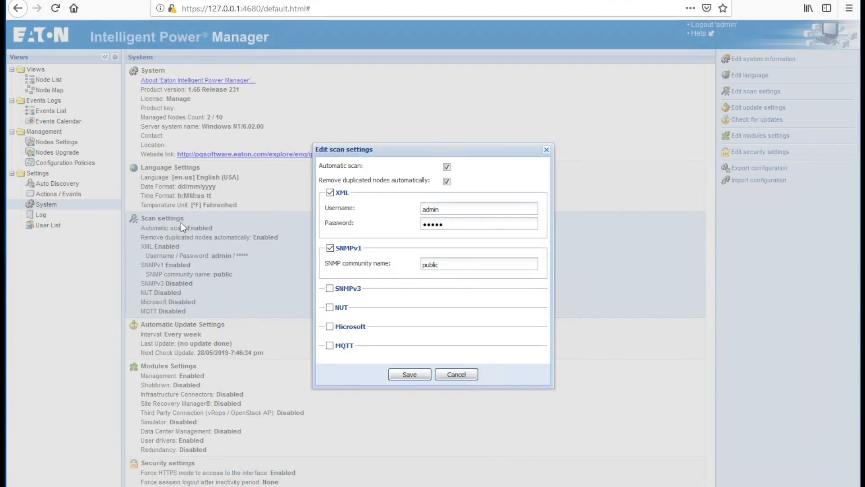
mouse_move(376, 171)
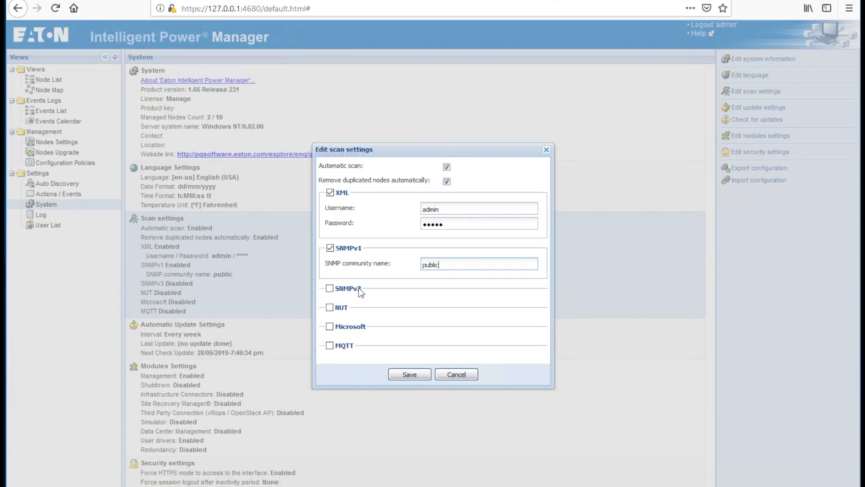
mouse_move(433, 374)
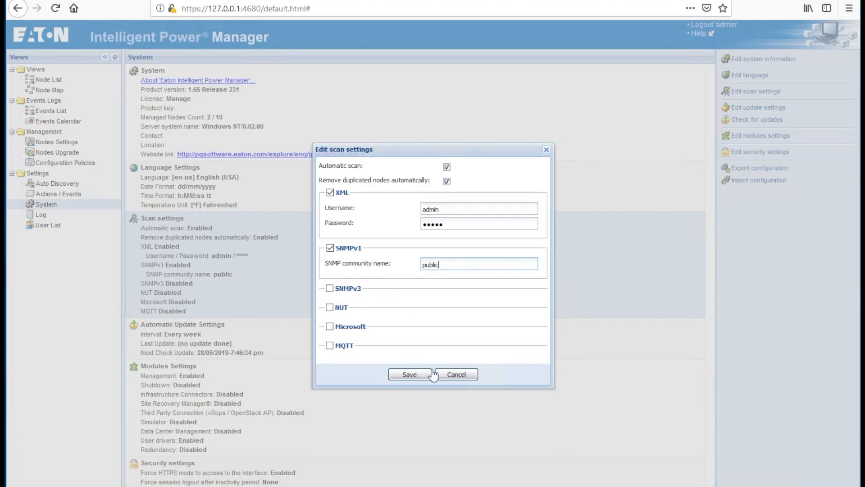
mouse_move(342, 256)
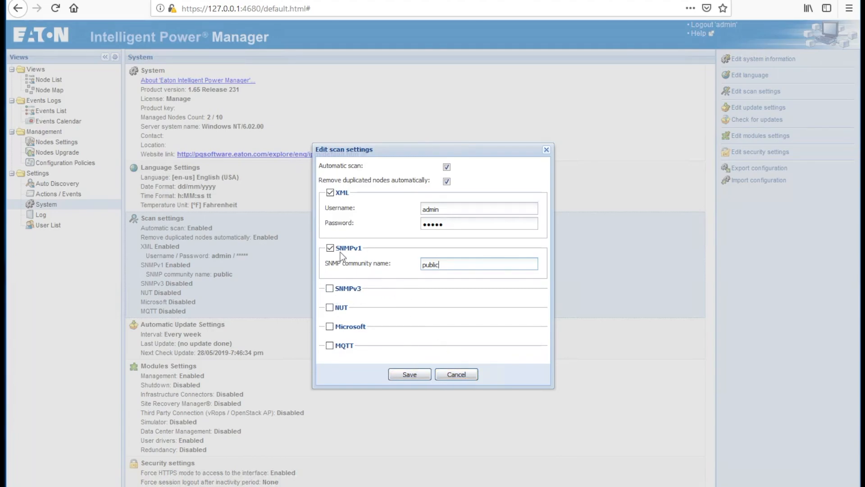
mouse_move(456, 374)
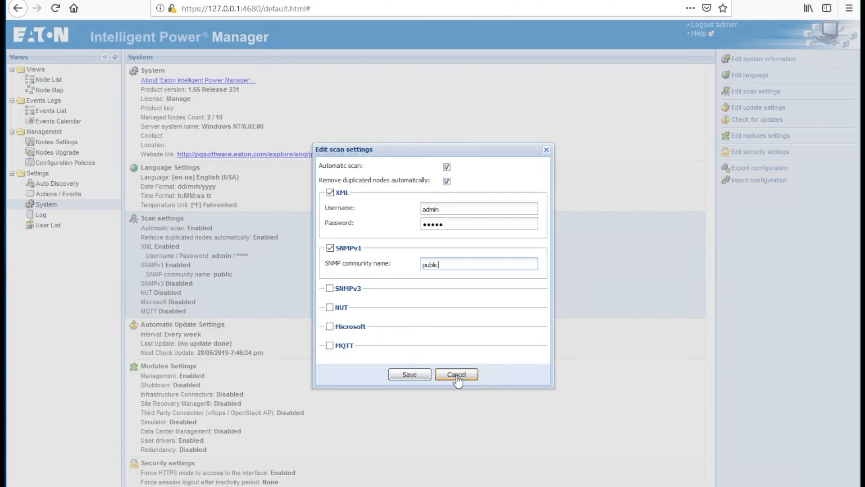
click(456, 373)
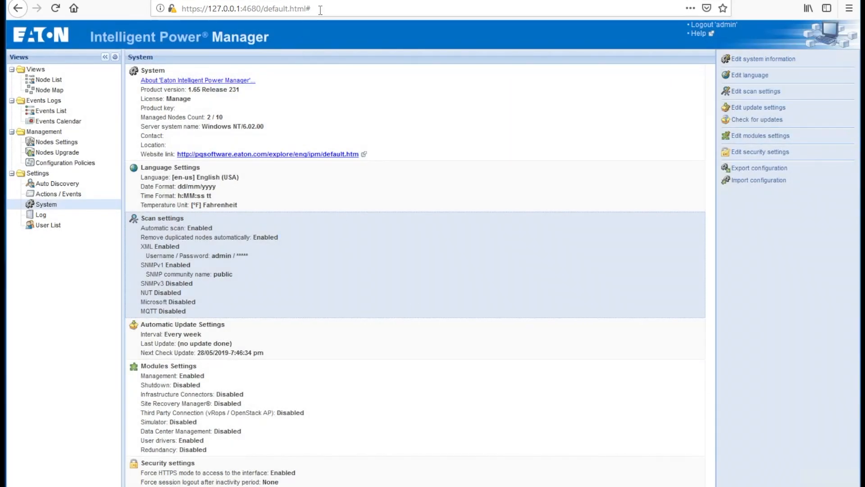
Step: Enable the APC UPS daemon with cable Ether, type SNMP and device 192.168.1.203
text(192.168.1.8/Main)
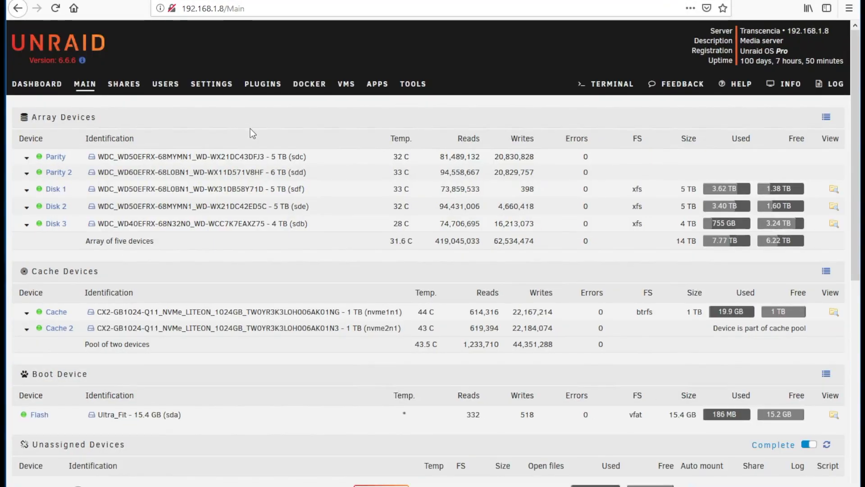
mouse_move(333, 106)
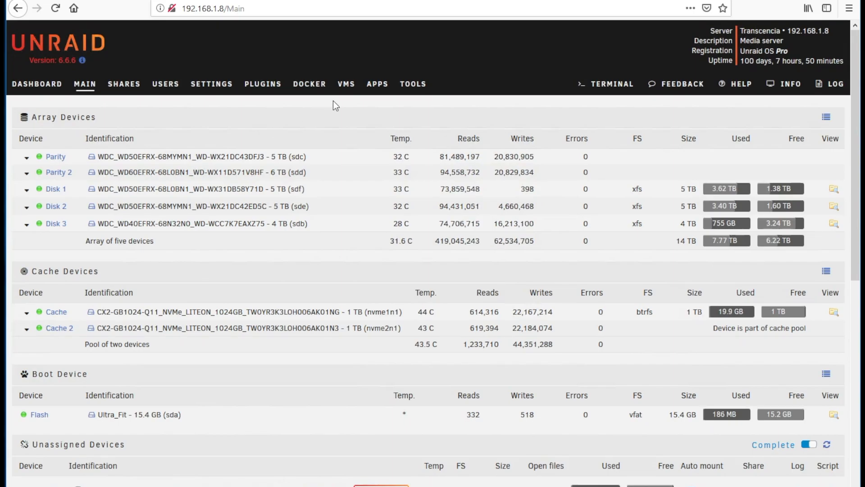
click(211, 84)
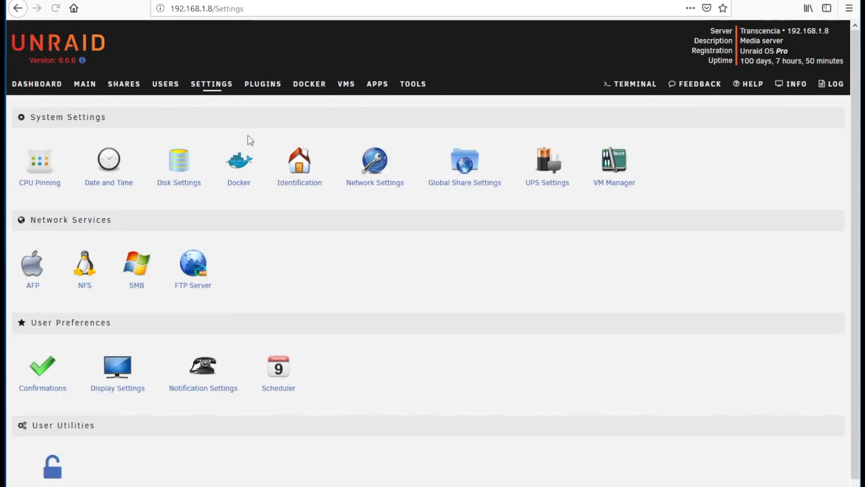
click(547, 160)
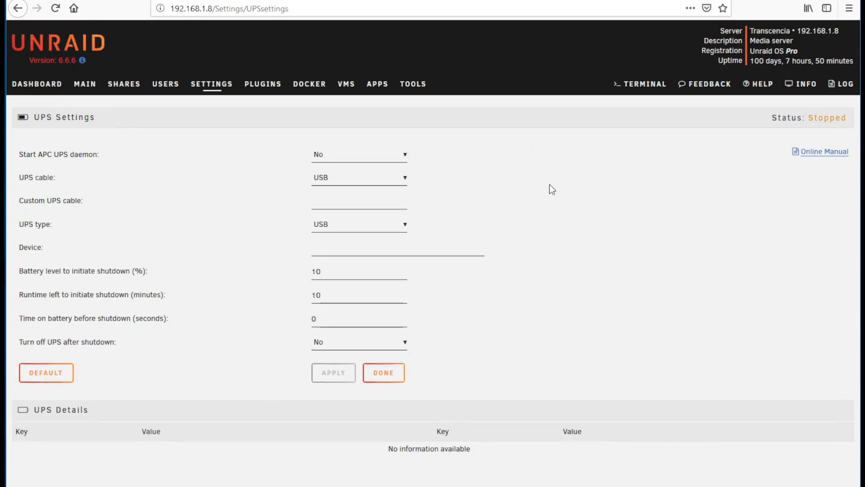
mouse_move(401, 163)
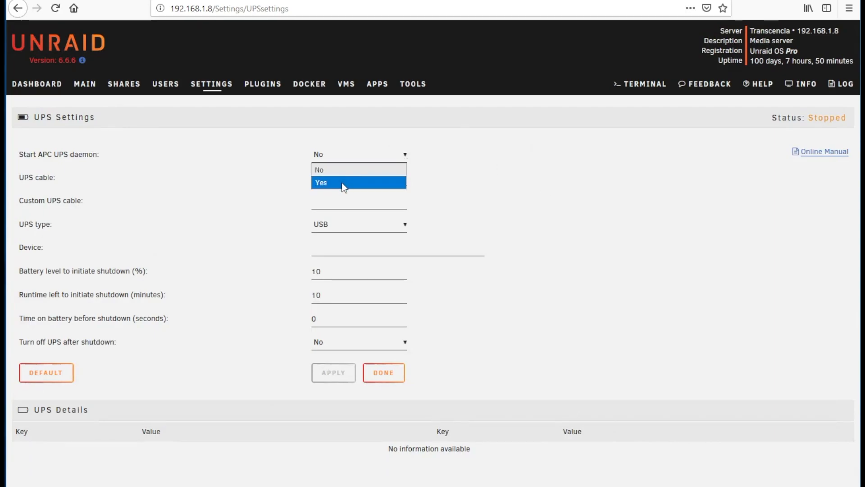
click(320, 182)
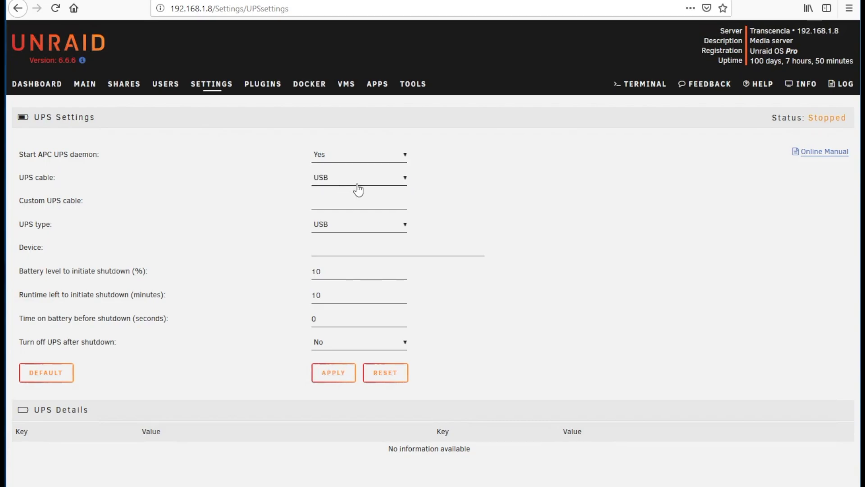
mouse_move(402, 182)
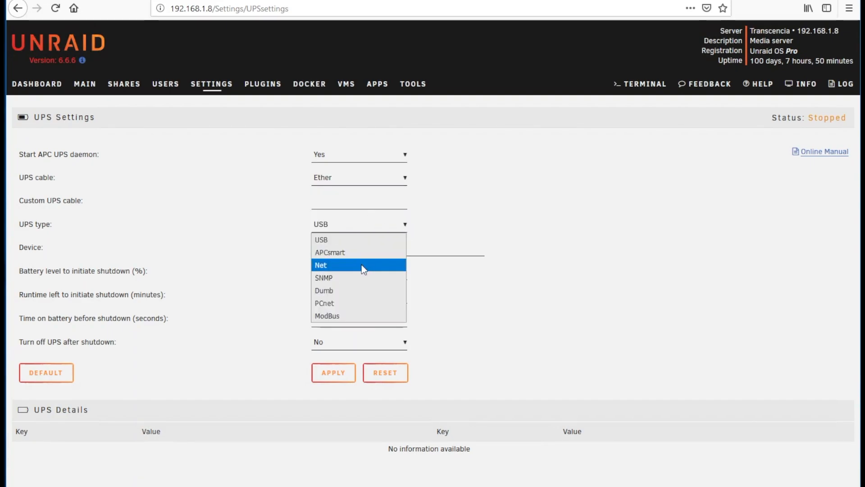
mouse_move(346, 277)
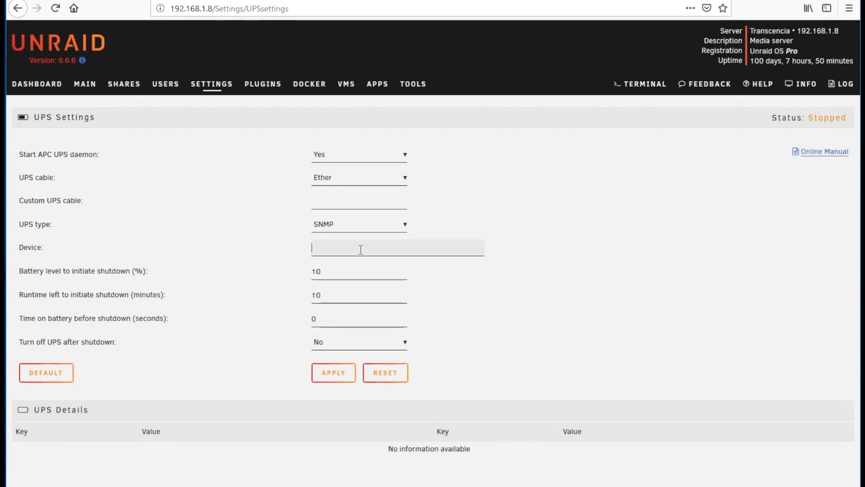
text(192.16)
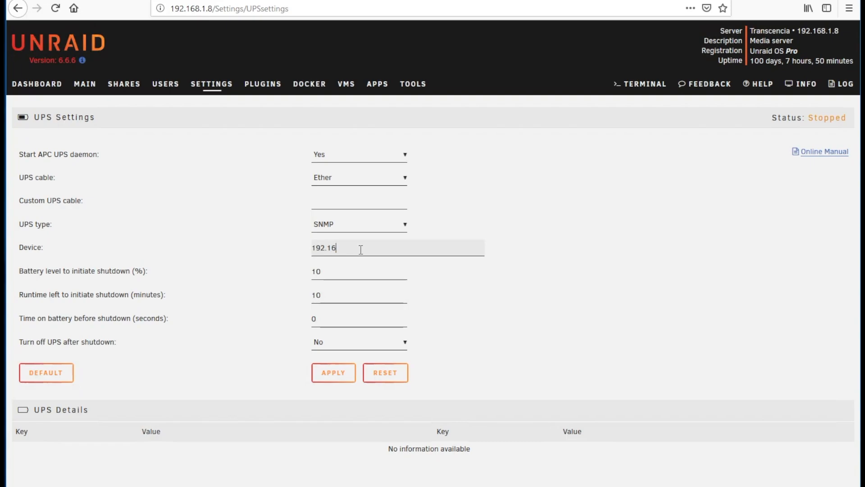
text(8.1.203)
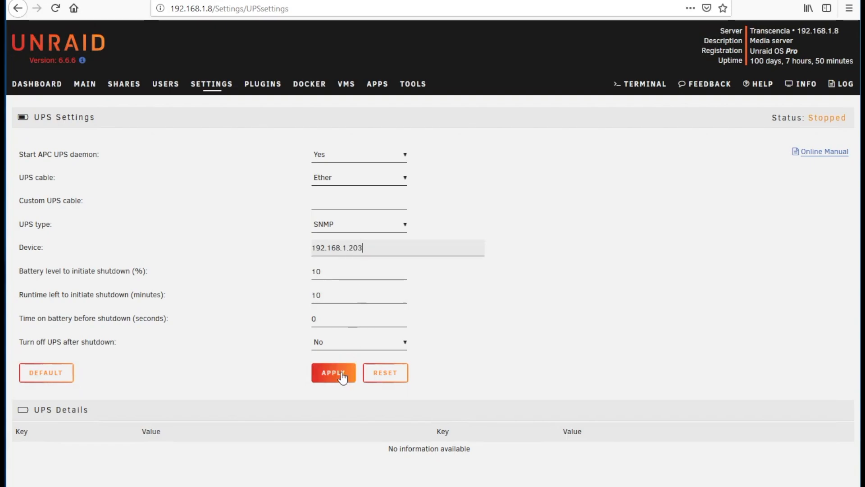
Step: Apply the UPS configuration and review the status showing Online at 100 percent, 40 minutes runtime
click(333, 372)
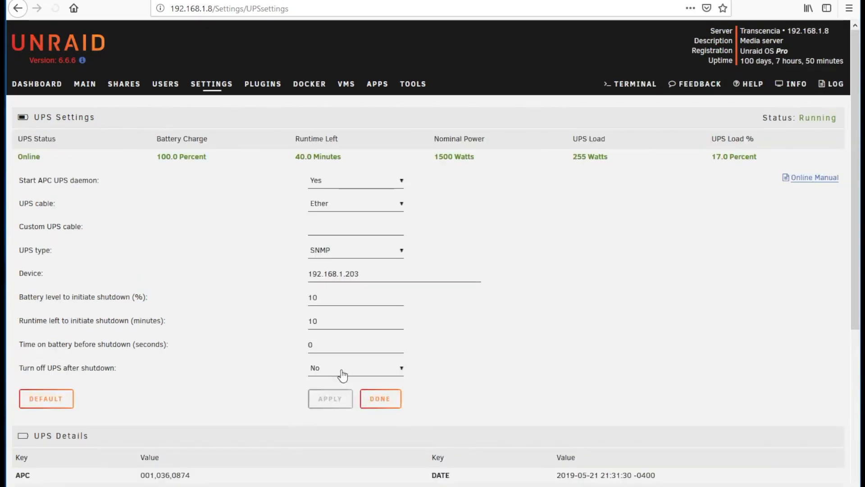
mouse_move(532, 227)
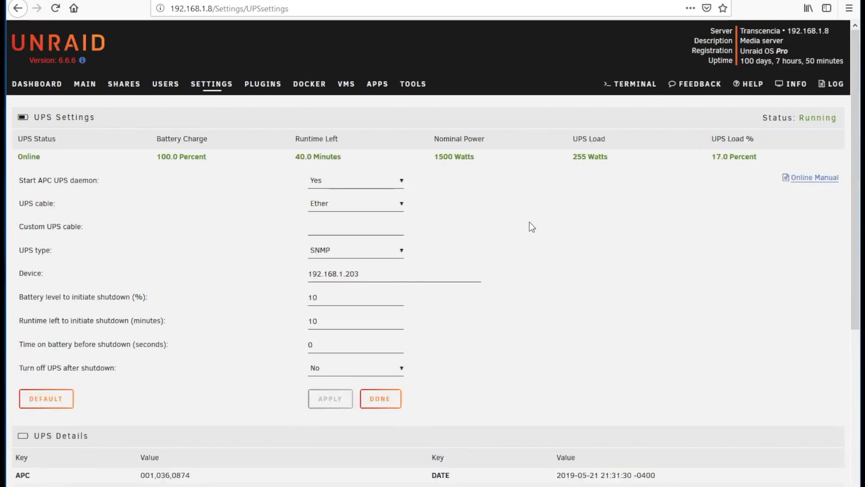
double_click(28, 157)
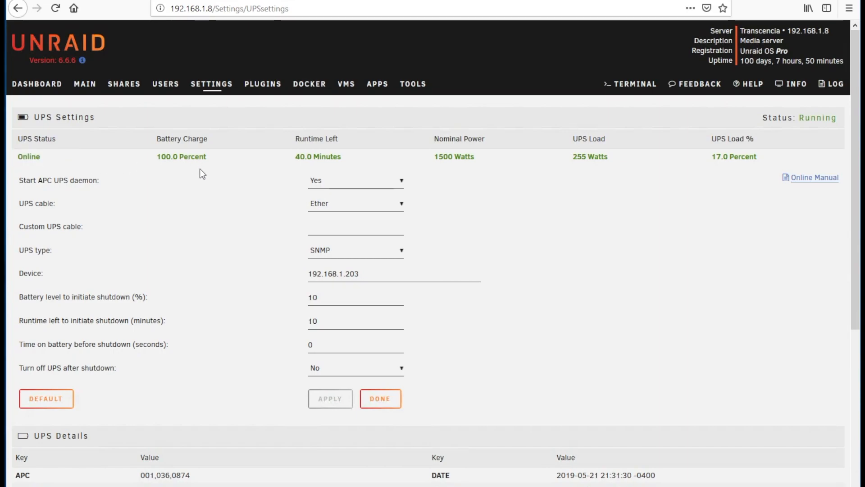
mouse_move(340, 167)
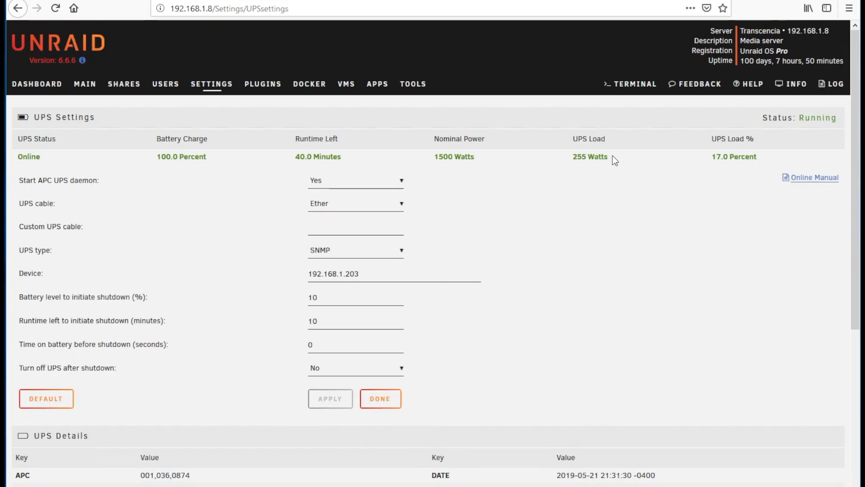
mouse_move(649, 176)
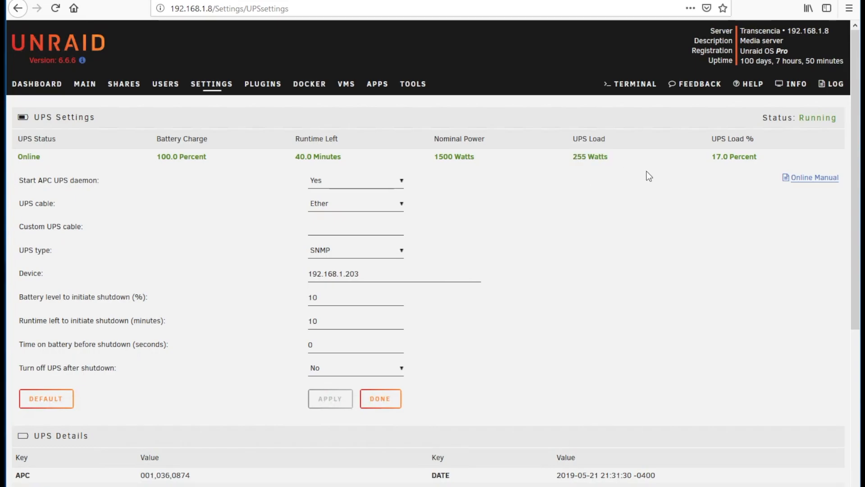
scroll(down, 3)
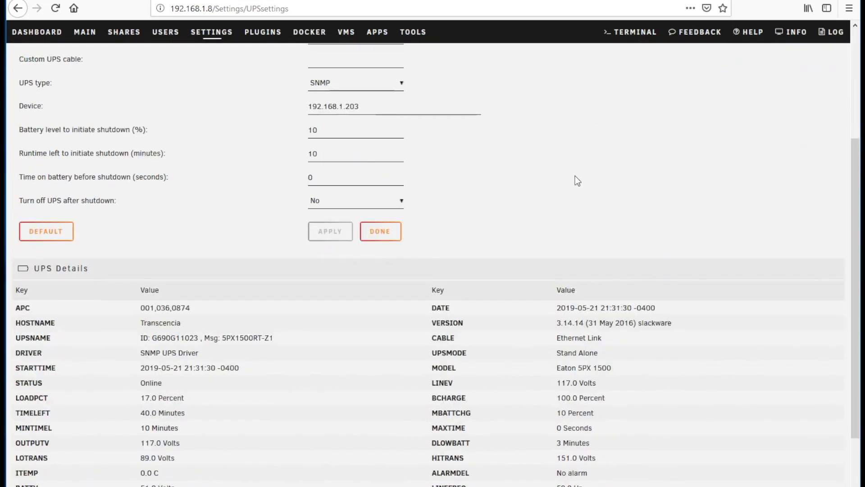
scroll(up, 3)
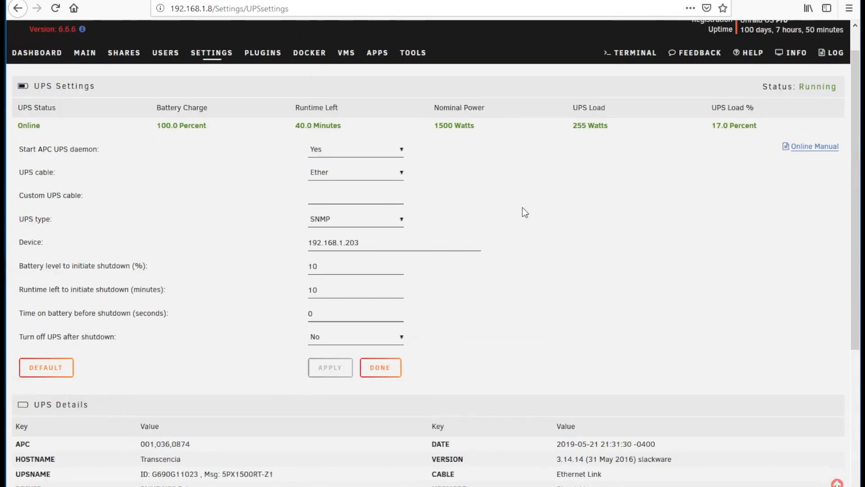
mouse_move(380, 368)
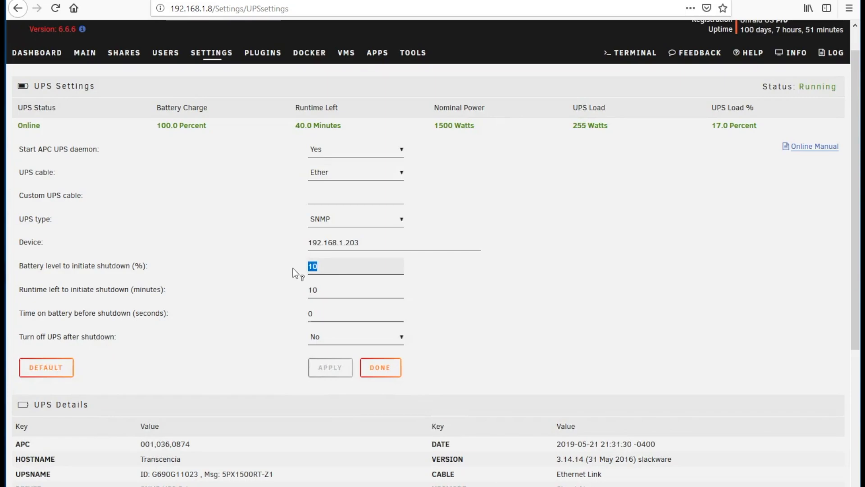
mouse_move(63, 280)
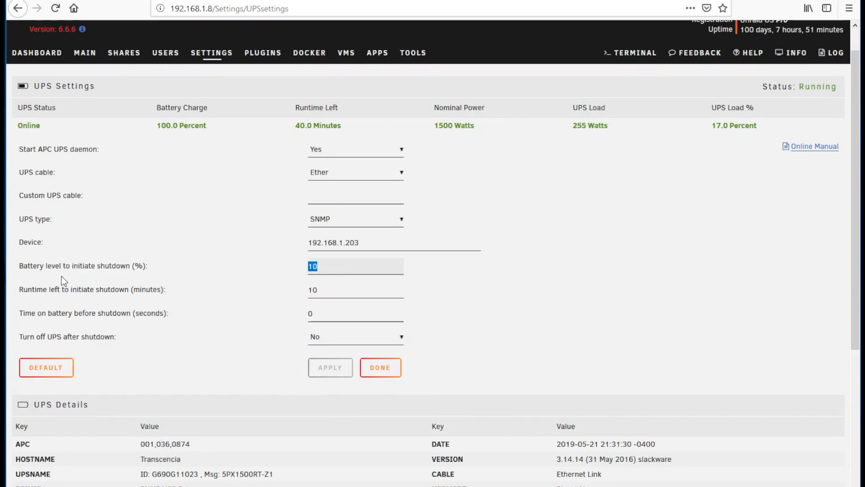
mouse_move(79, 283)
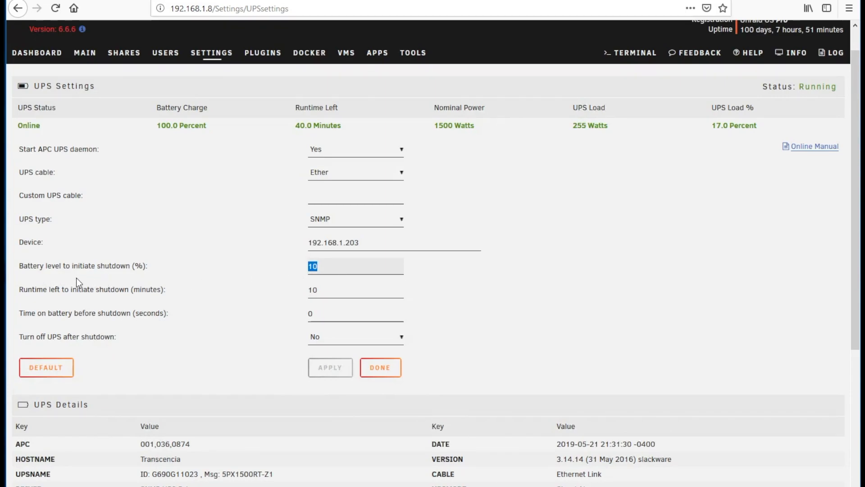
mouse_move(52, 303)
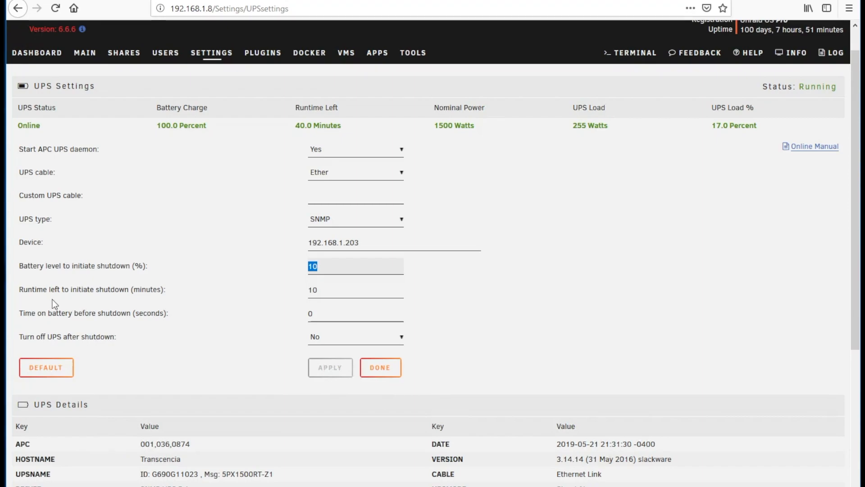
mouse_move(355, 295)
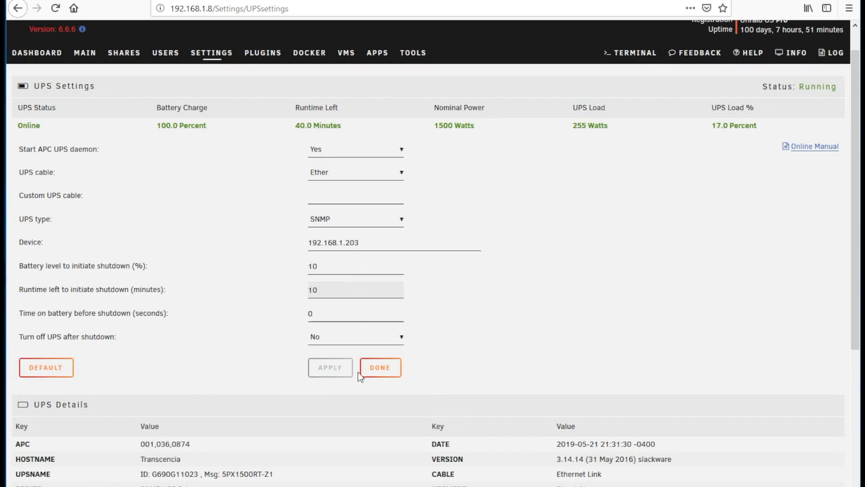
mouse_move(380, 367)
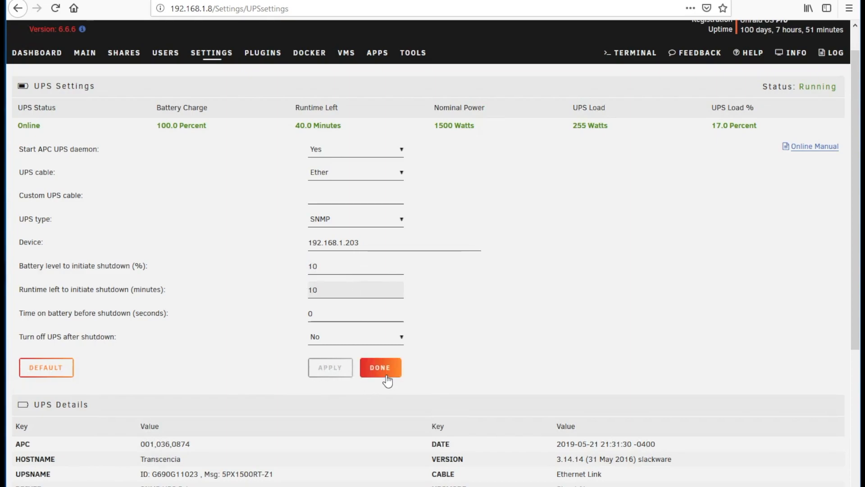
mouse_move(200, 91)
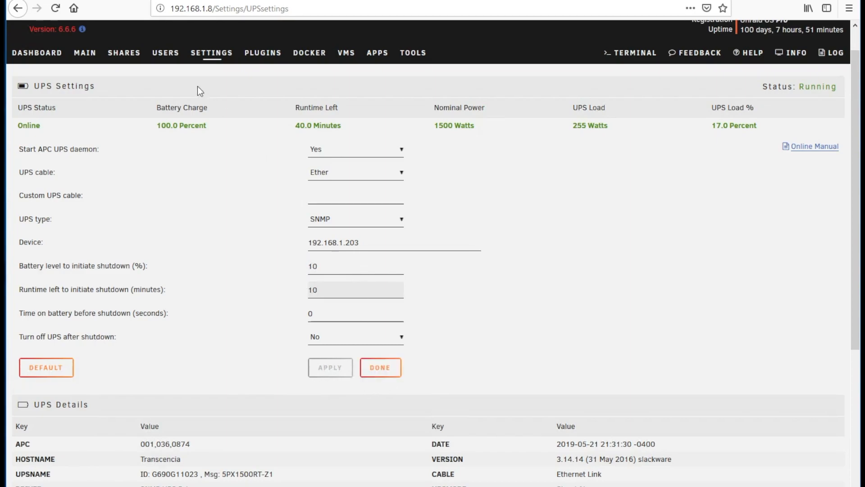
Step: Leave UPS settings with Done and return to the Settings overview
click(381, 367)
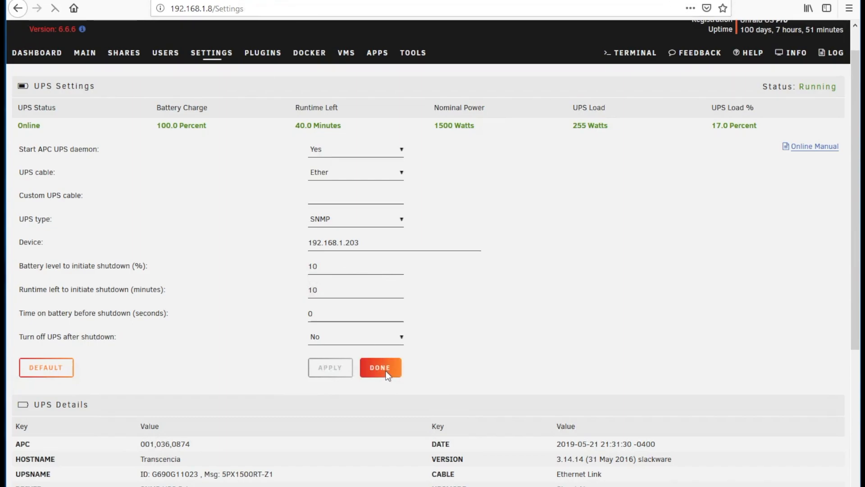
click(380, 367)
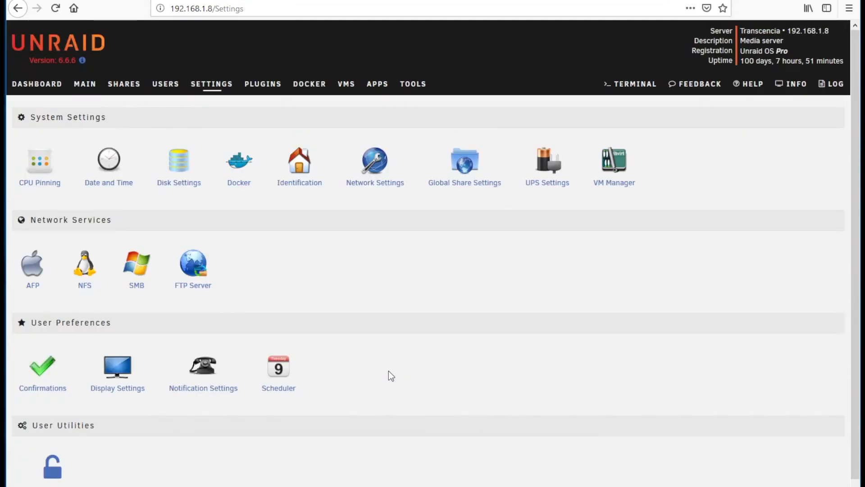